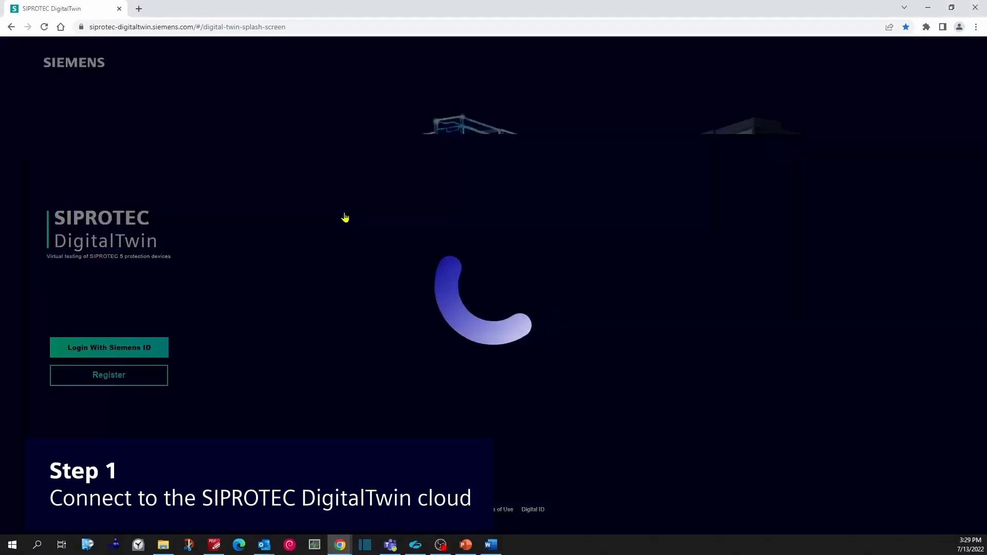
# Log in, start simulating E01_7SJ85_V920V2 and PrimaryEquipmentSimulator, and show the available apps
pyautogui.click(108, 347)
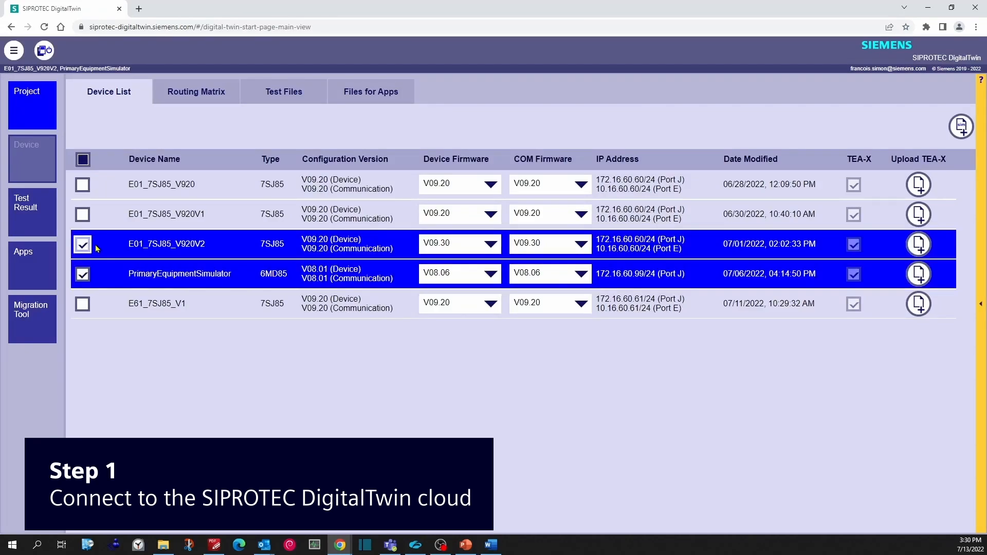
pyautogui.click(44, 50)
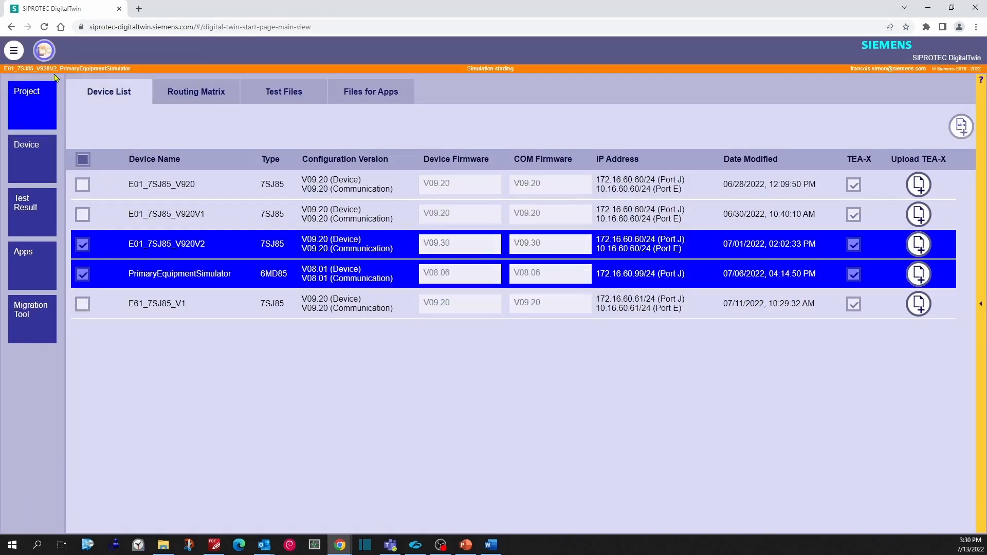
pyautogui.click(32, 265)
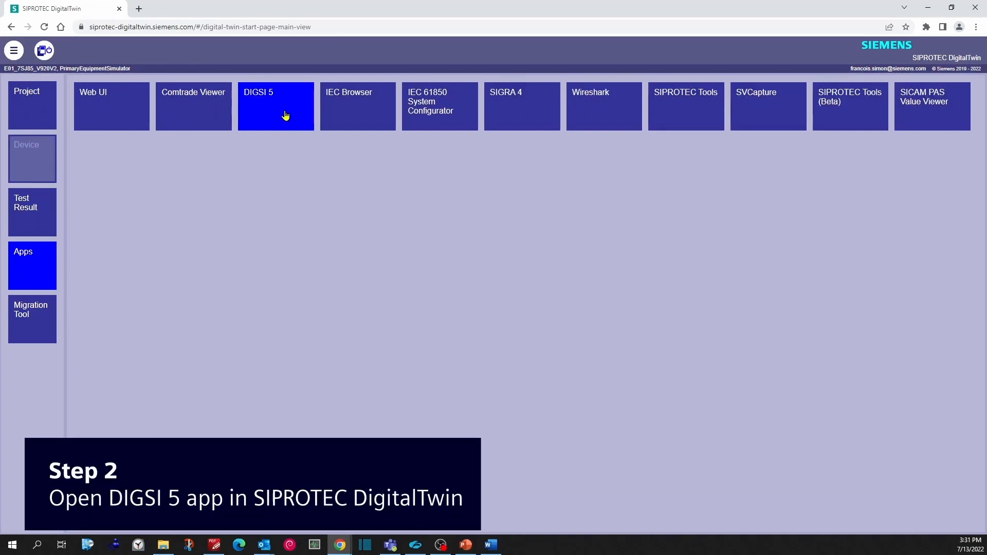
# Launch DIGSI 5 Compact without a license and browse to Project3 in the Automation folder
pyautogui.click(275, 106)
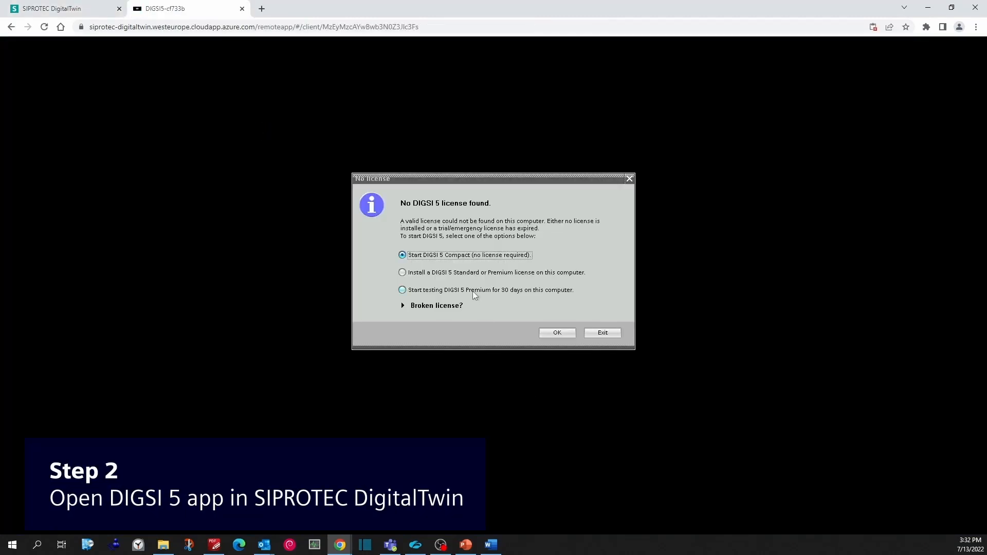
pyautogui.click(556, 332)
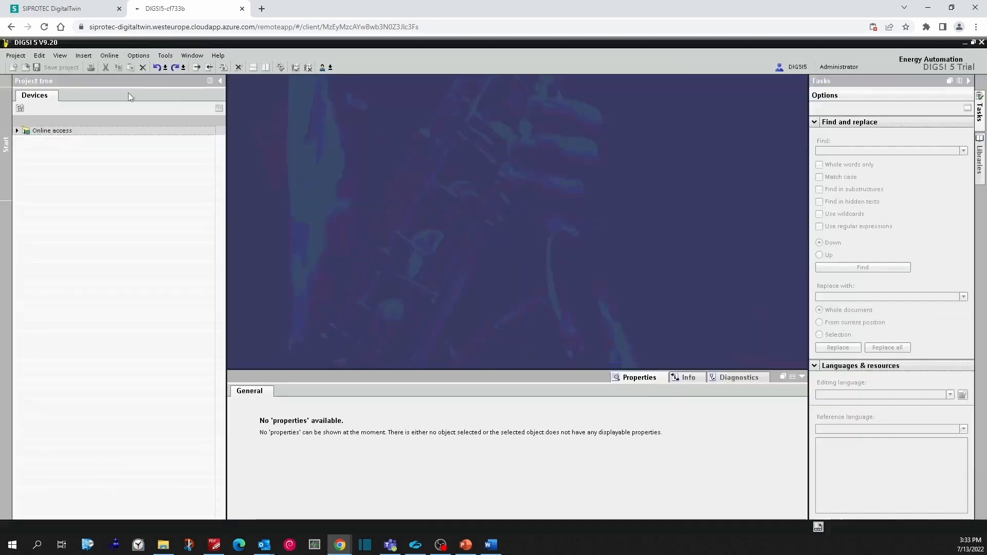
pyautogui.click(23, 68)
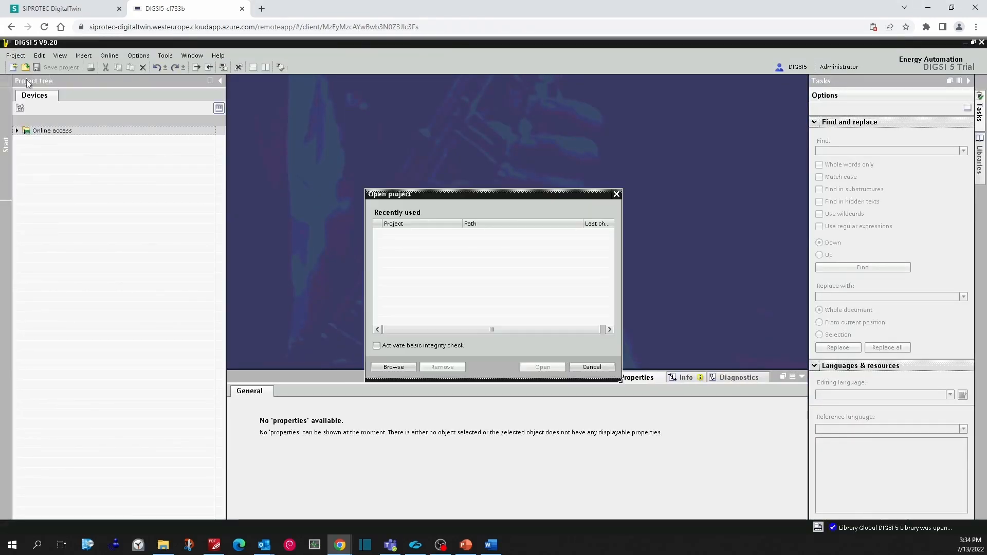
pyautogui.click(393, 367)
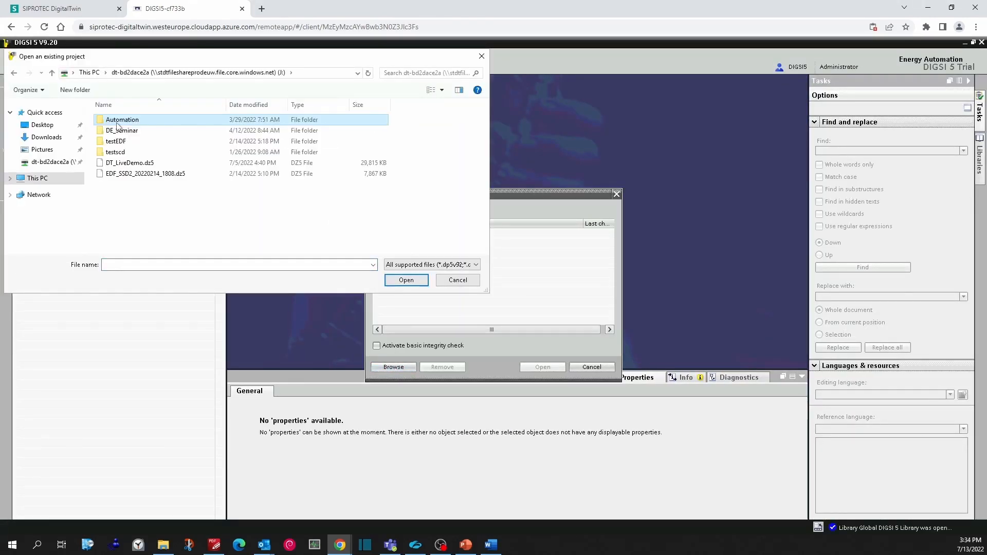
pyautogui.click(406, 279)
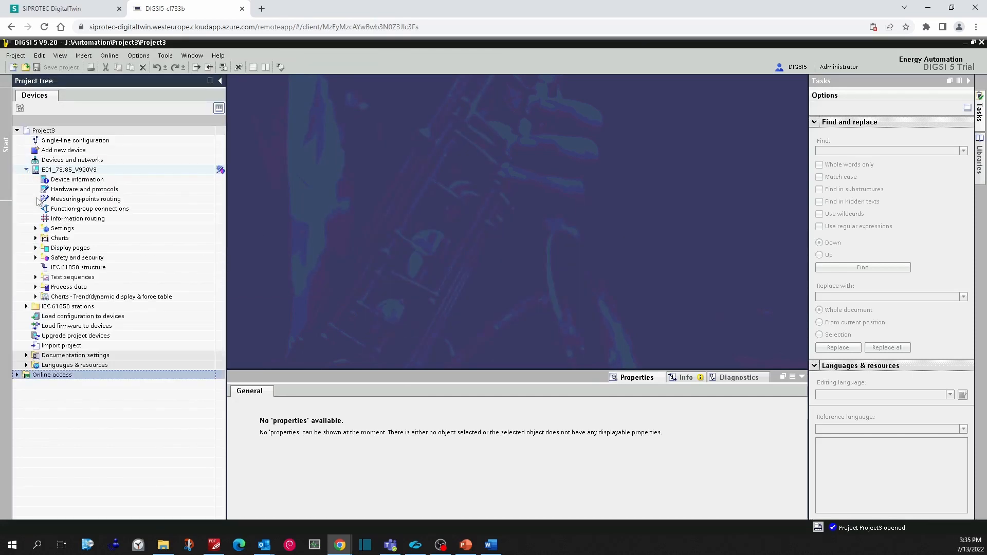
# Open the Bay1 display page of E01_7SJ85_V920V3 in the display editor
pyautogui.click(36, 248)
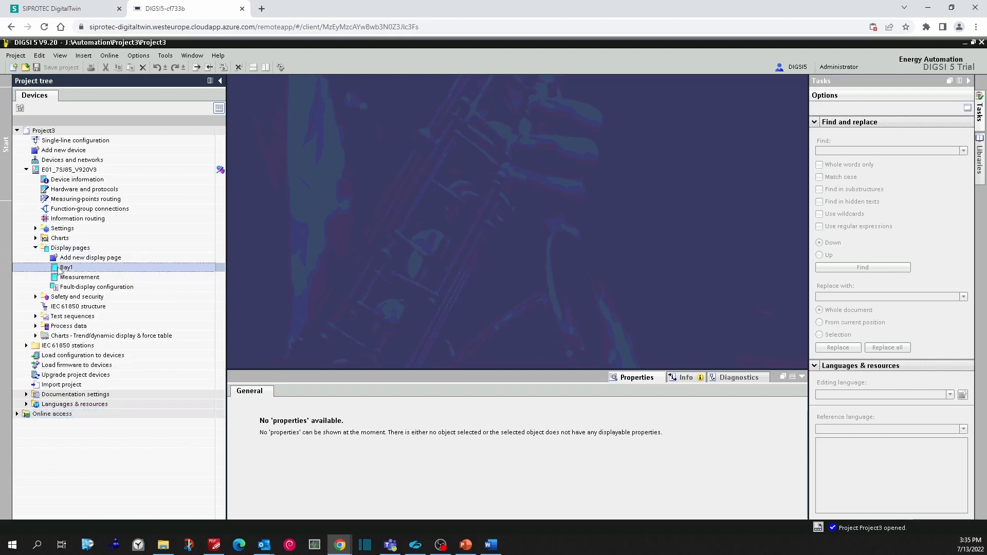
pyautogui.doubleClick(67, 268)
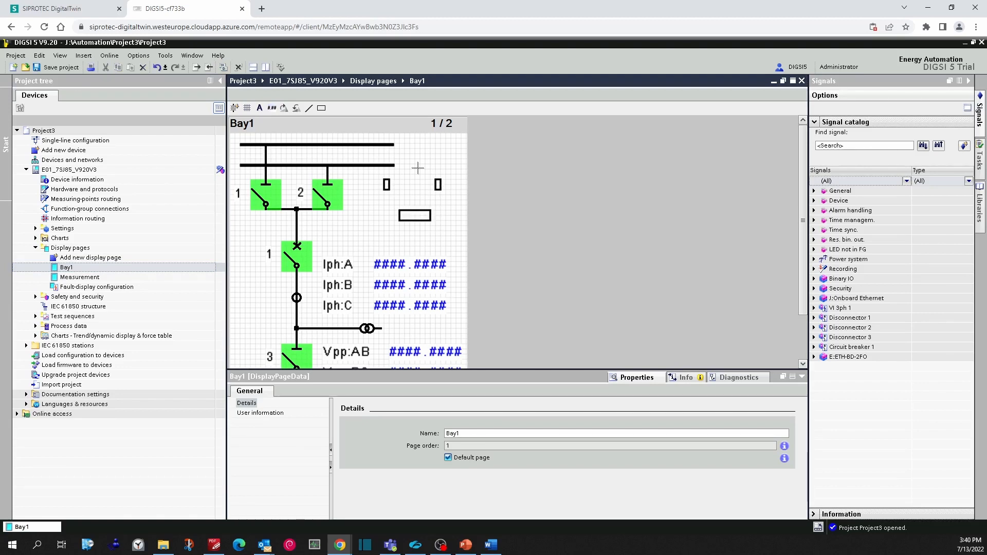
# Export E01_7SJ85_V920V3's configuration in TCF format
pyautogui.rightClick(69, 169)
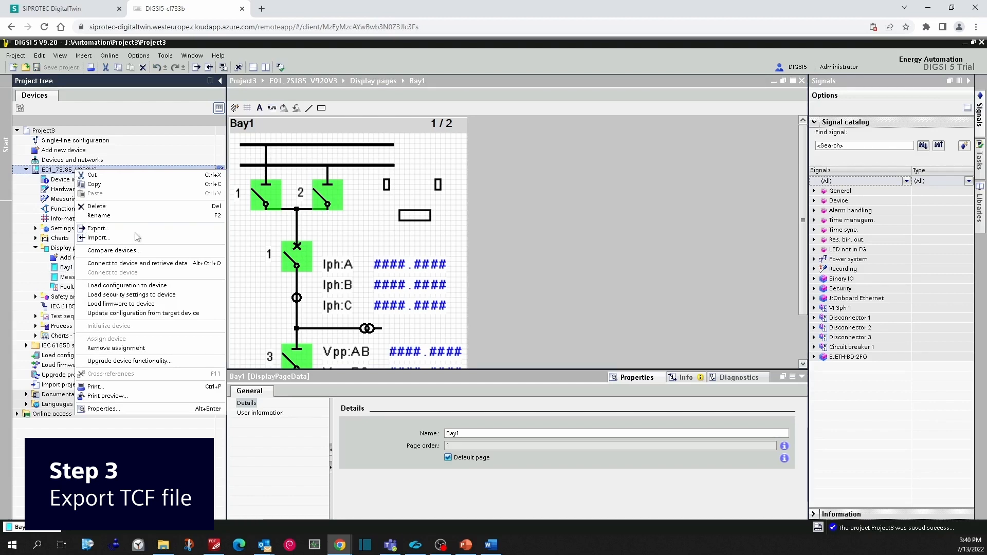
pyautogui.click(98, 229)
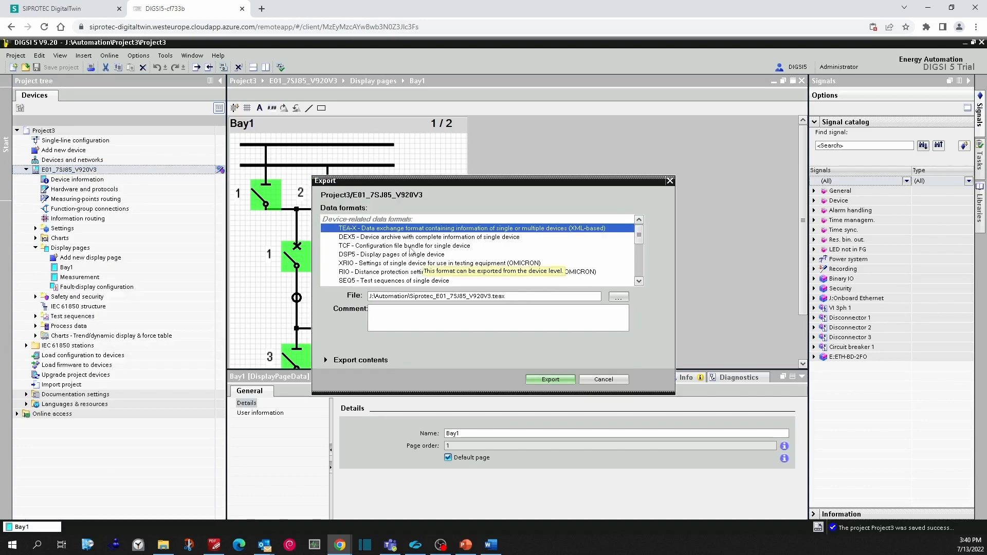
pyautogui.click(403, 246)
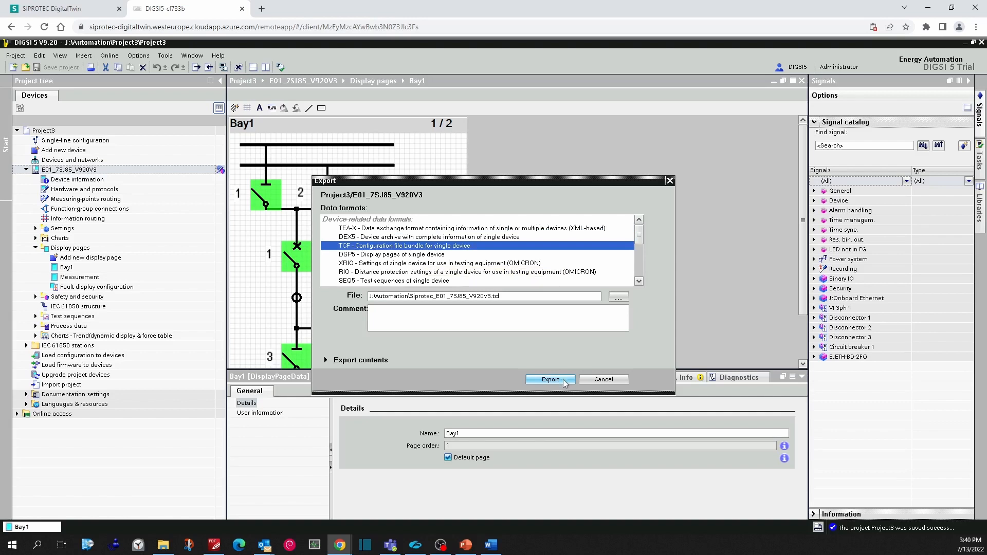
pyautogui.click(549, 380)
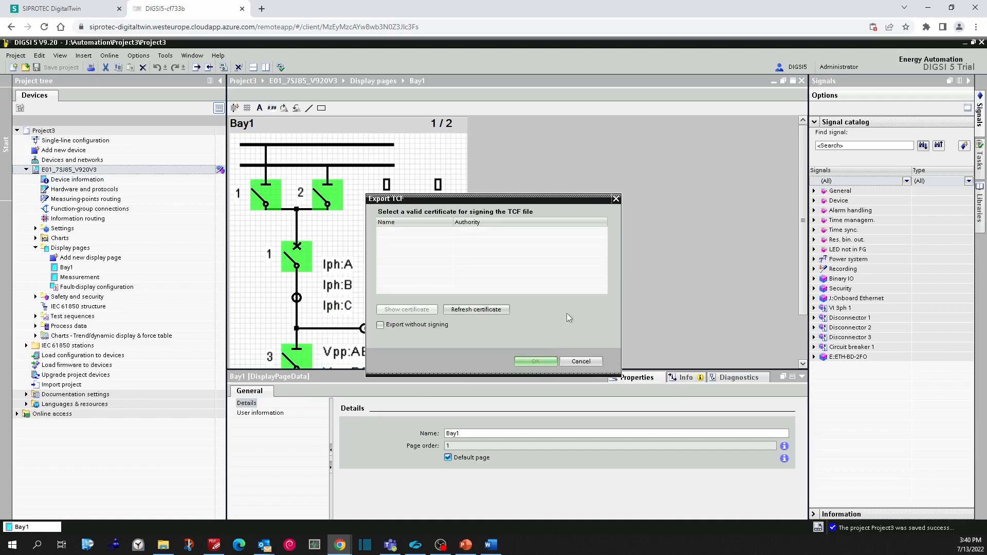
# Finish the export without a signing certificate and return to the DigitalTwin apps list
pyautogui.click(534, 360)
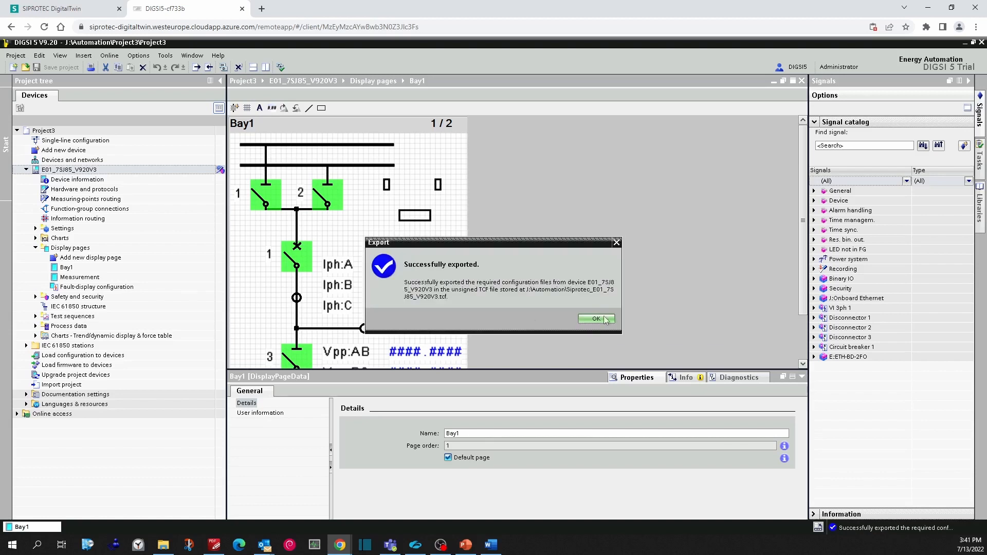
pyautogui.click(596, 318)
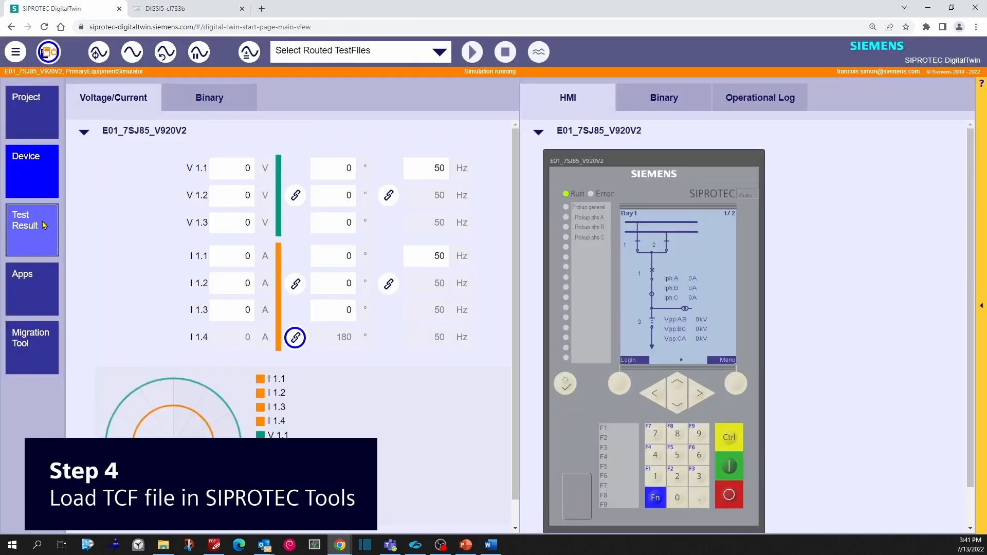
pyautogui.click(183, 8)
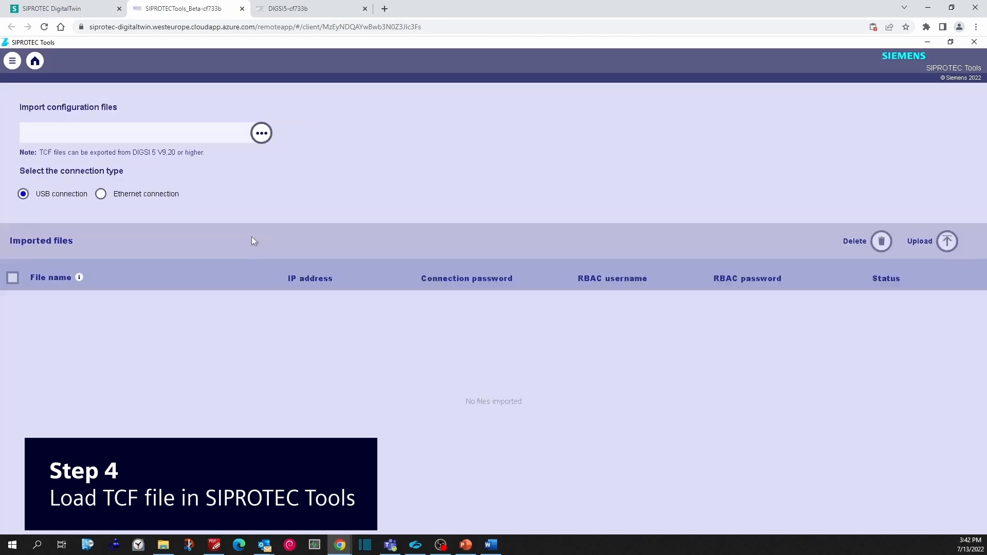
# Import Siprotec_E01_7SJ85_V920V3.tcf for an Ethernet connection to the device
pyautogui.click(101, 193)
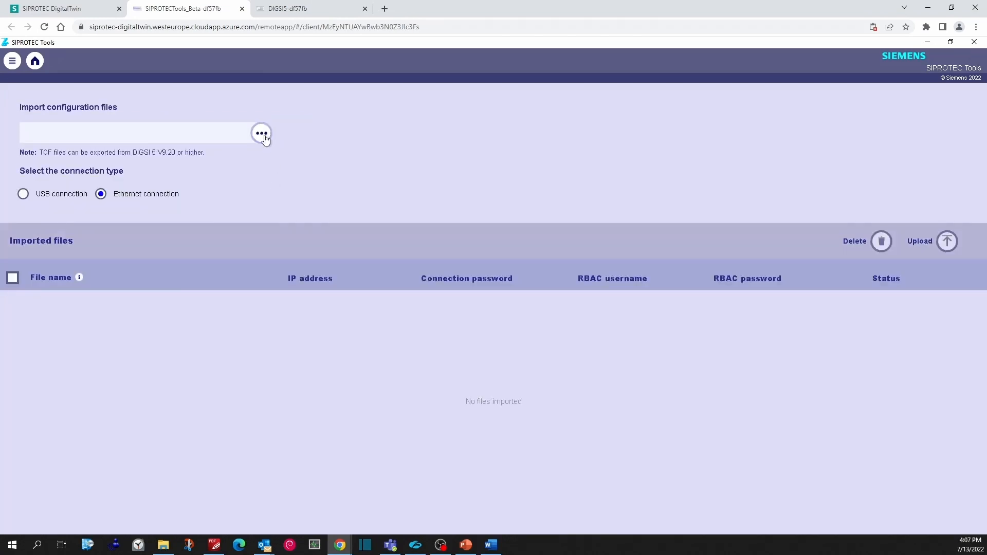
pyautogui.click(261, 133)
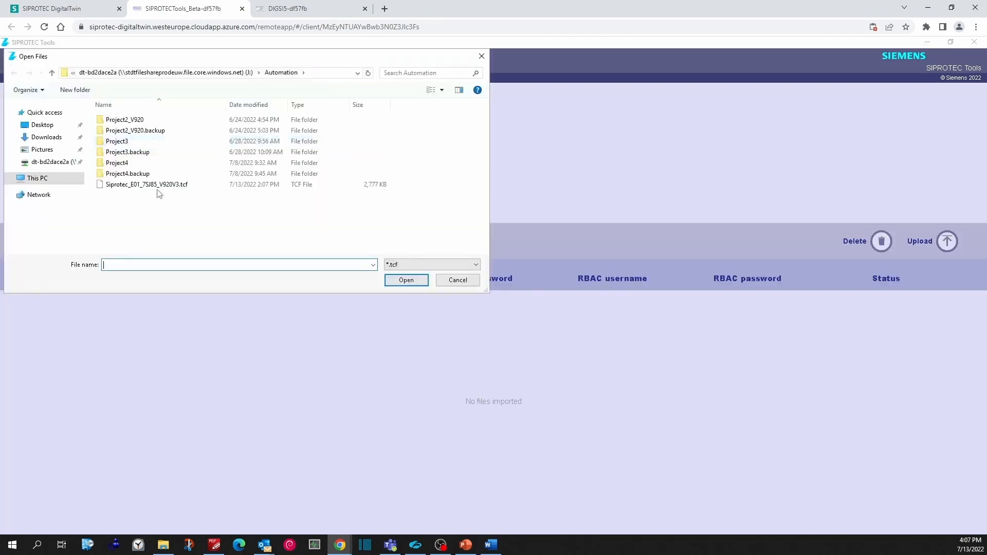
pyautogui.click(147, 184)
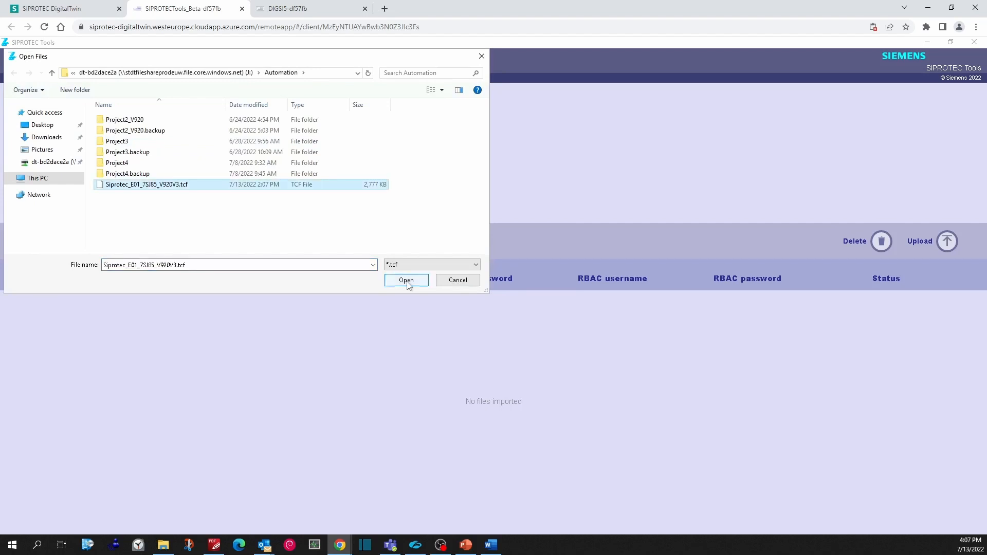
pyautogui.click(406, 280)
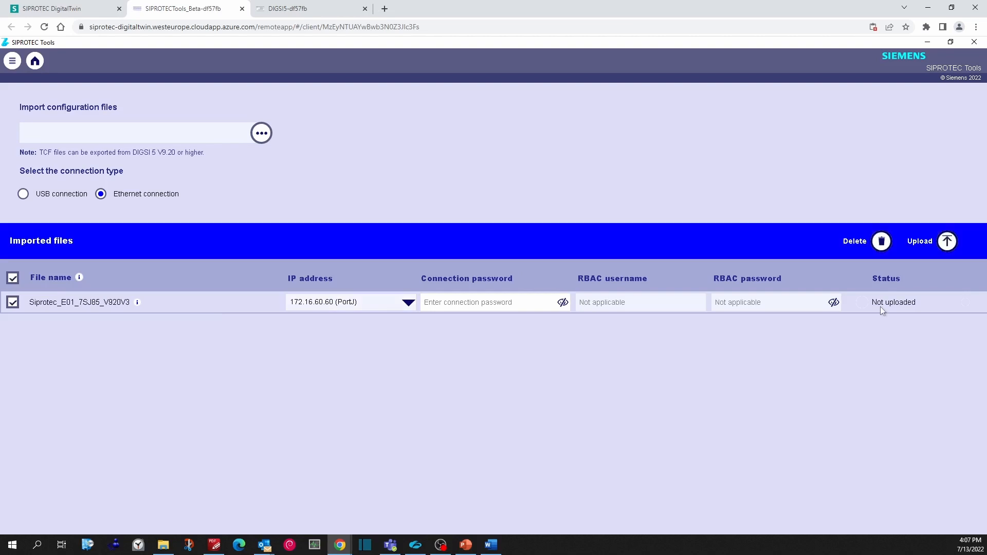
pyautogui.moveTo(947, 241)
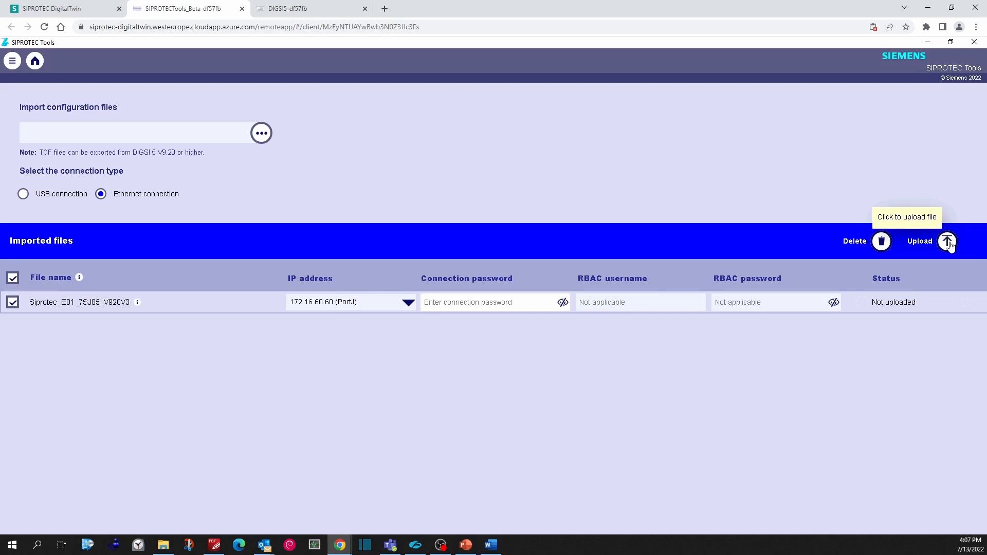
# Upload the TCF file to the device and return to the running simulation
pyautogui.click(947, 240)
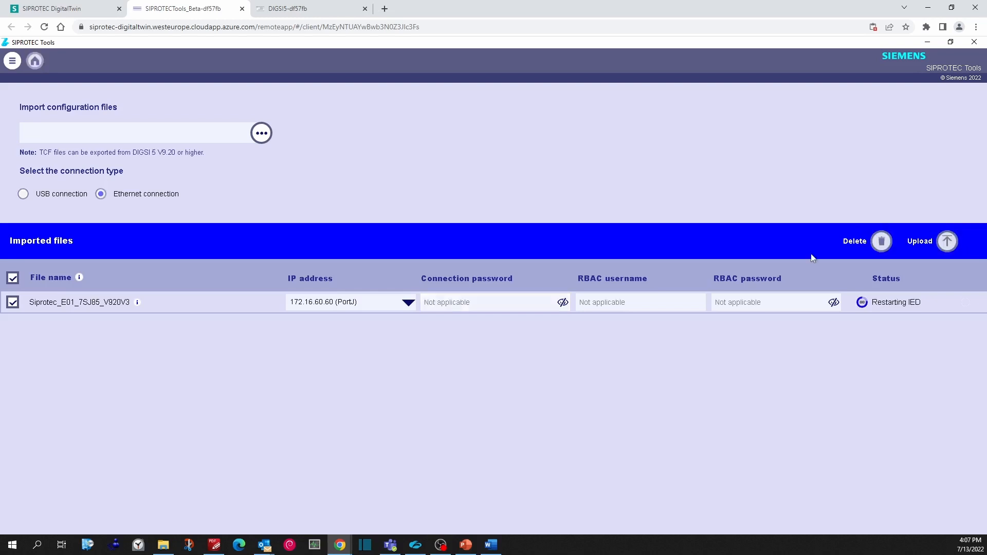
pyautogui.moveTo(874, 325)
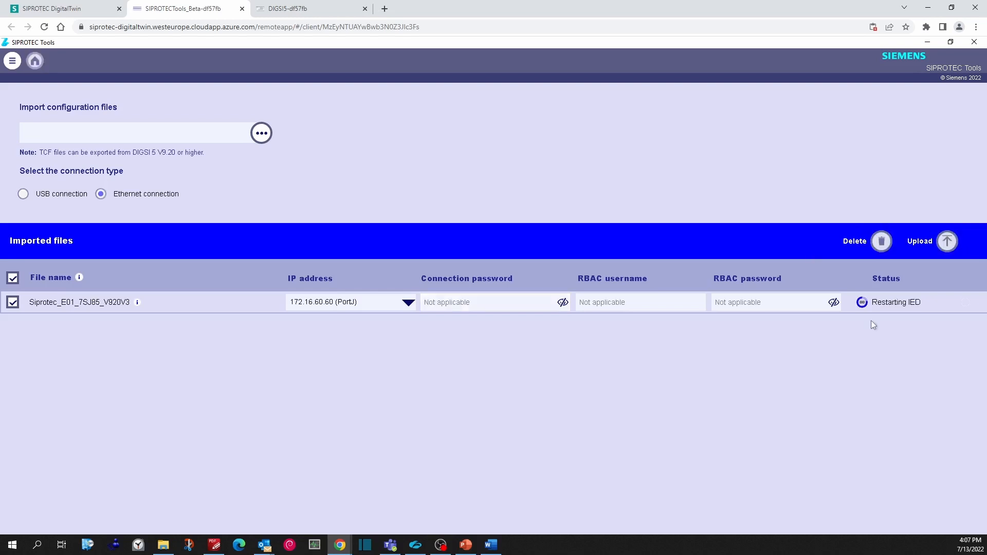
pyautogui.click(60, 8)
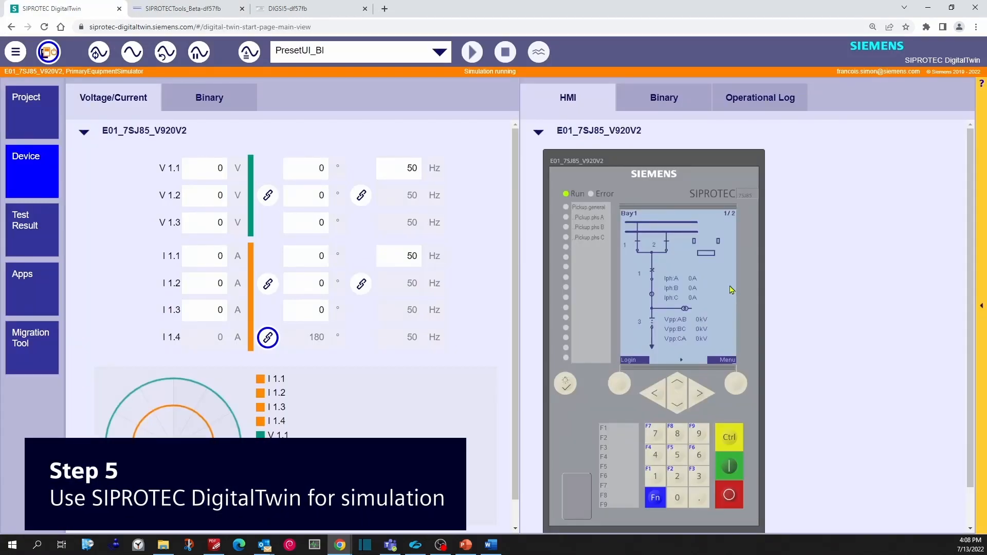